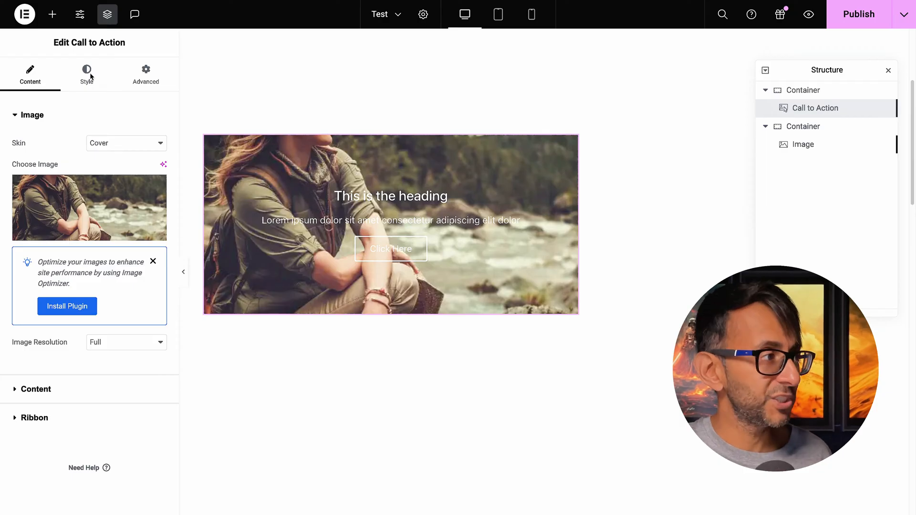
# - Try the Classic skin on the Call to Action and keep it on Cover
pyautogui.click(87, 73)
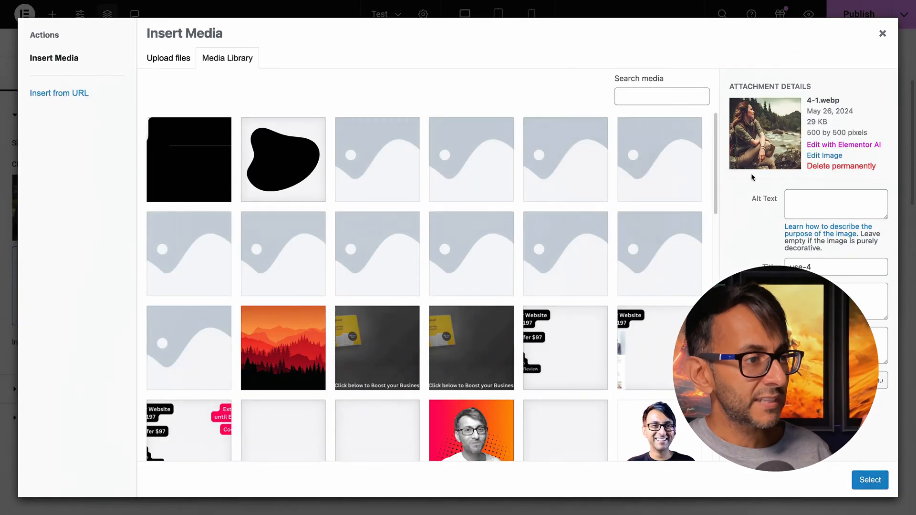
pyautogui.moveTo(777, 124)
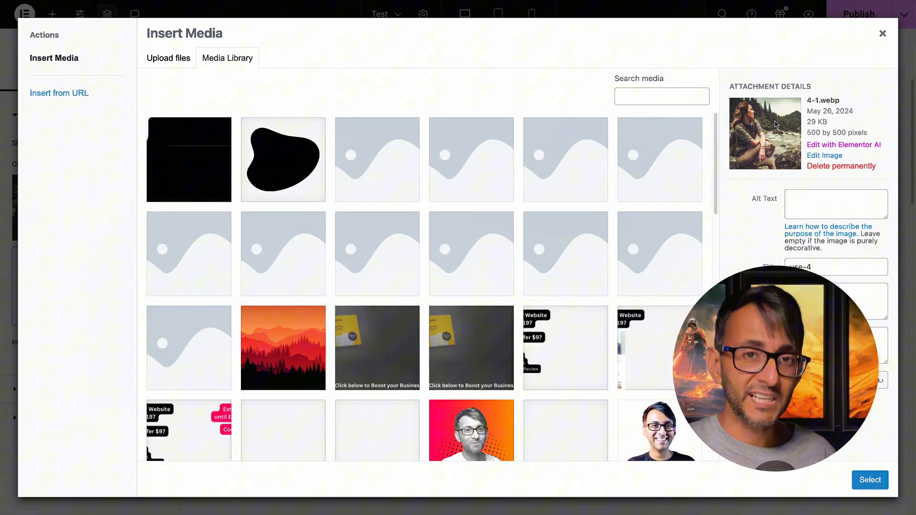
pyautogui.click(871, 480)
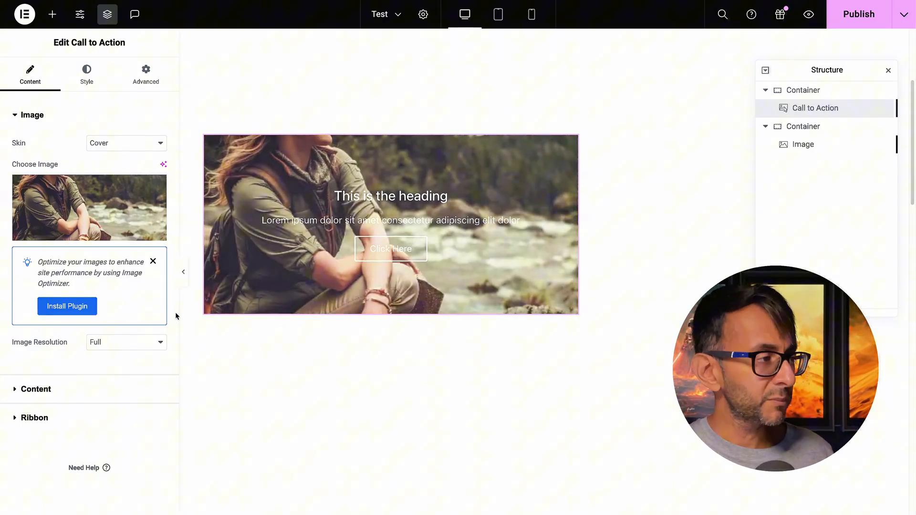
pyautogui.click(126, 143)
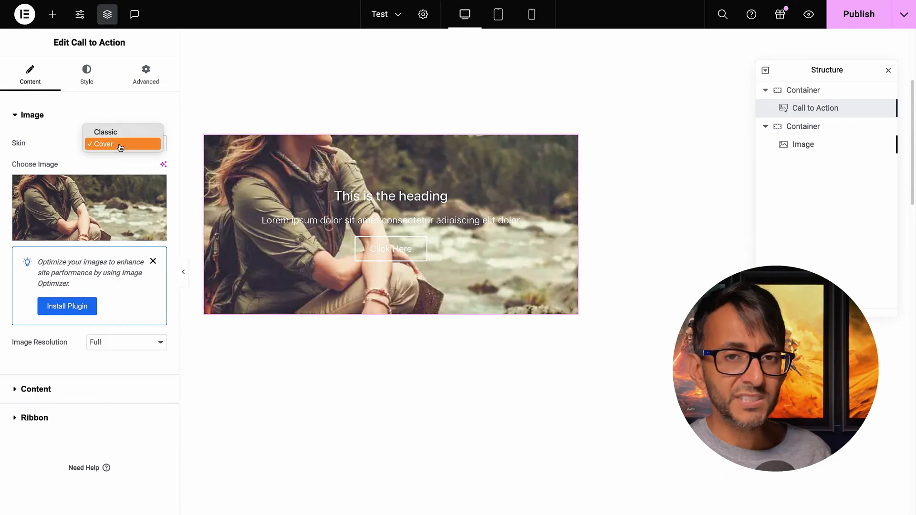
pyautogui.click(122, 144)
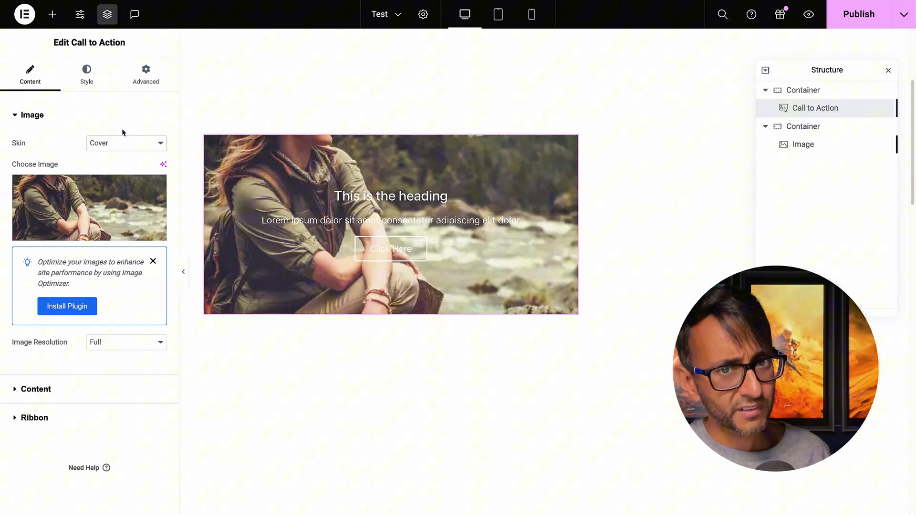
pyautogui.click(126, 143)
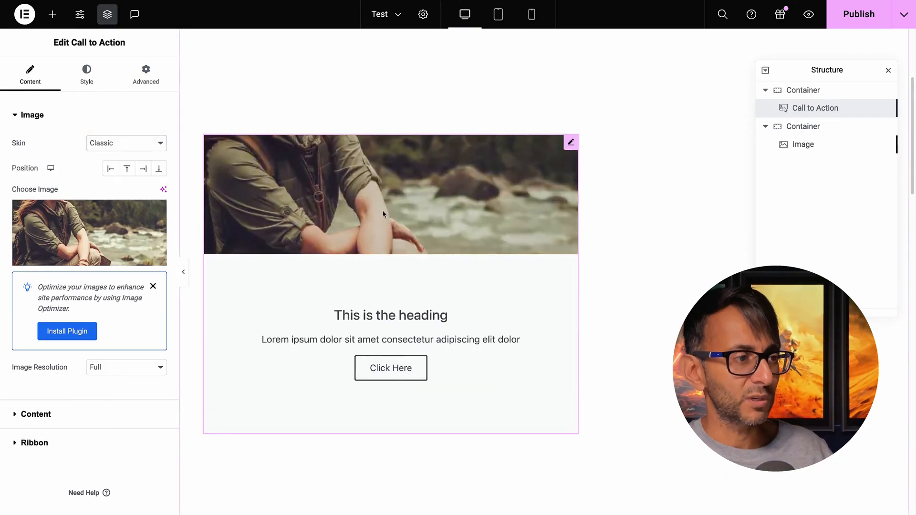
pyautogui.click(126, 143)
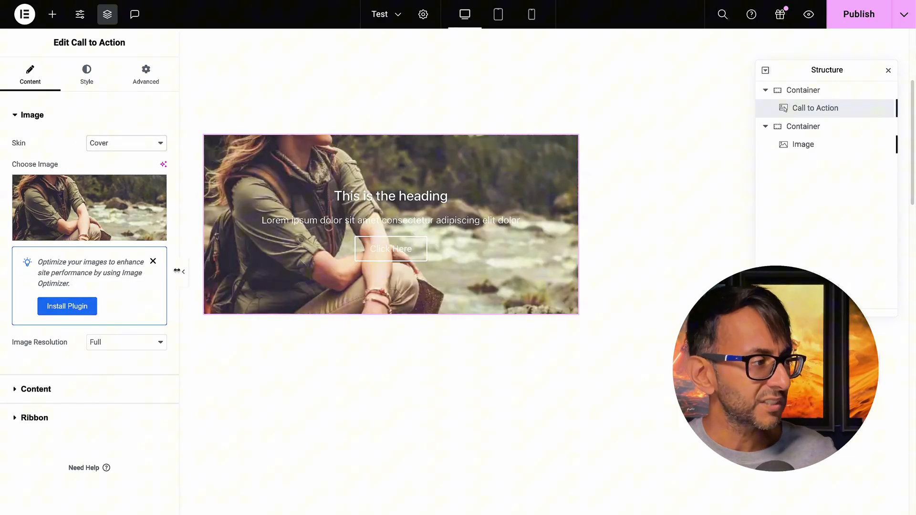
# - Raise the box height to about 626 px to reveal the photo, then return it to 300 px
pyautogui.click(87, 74)
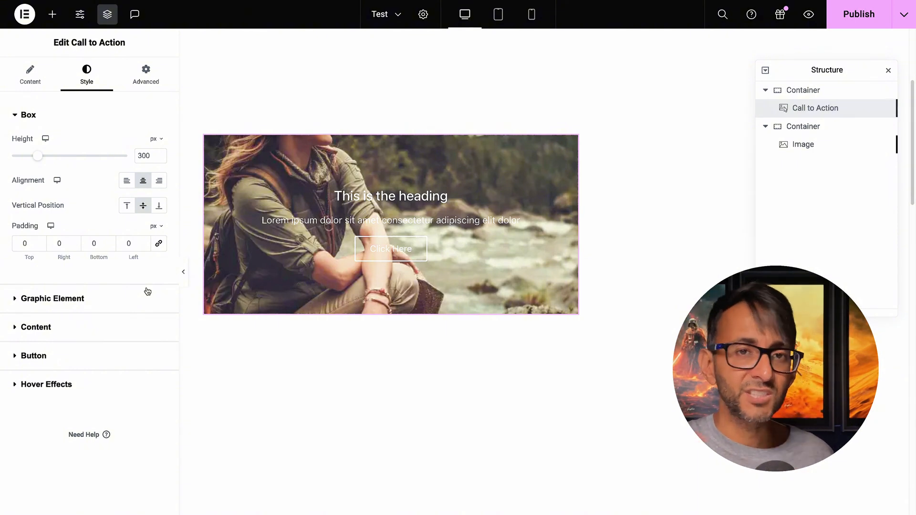
pyautogui.moveTo(39, 156); pyautogui.dragTo(41, 155)
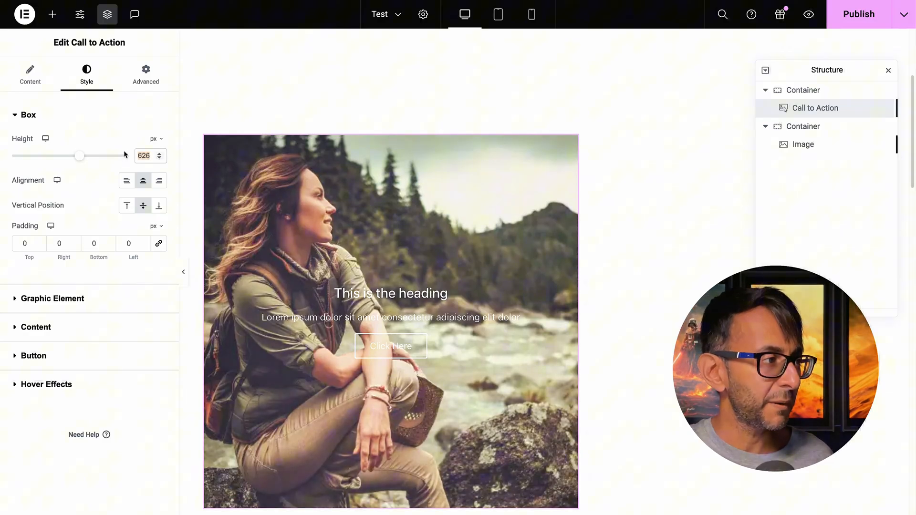
pyautogui.moveTo(80, 155); pyautogui.dragTo(38, 156)
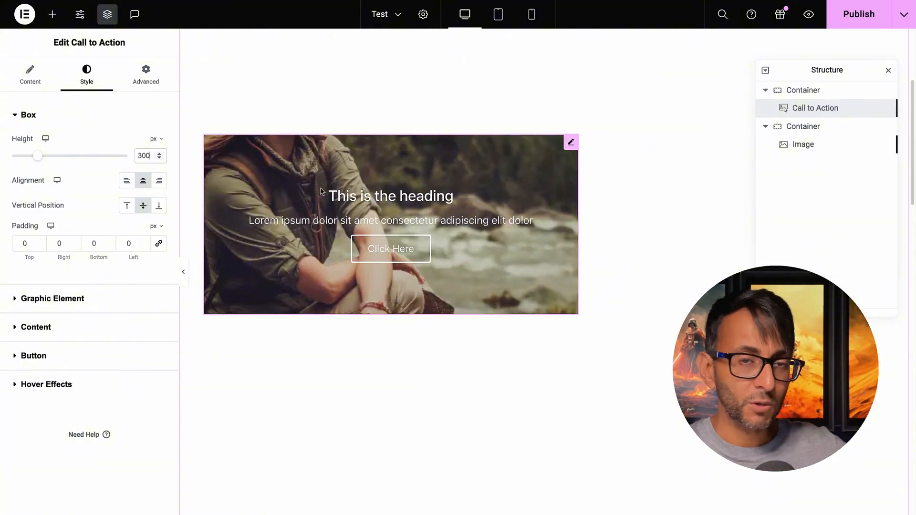
pyautogui.click(145, 74)
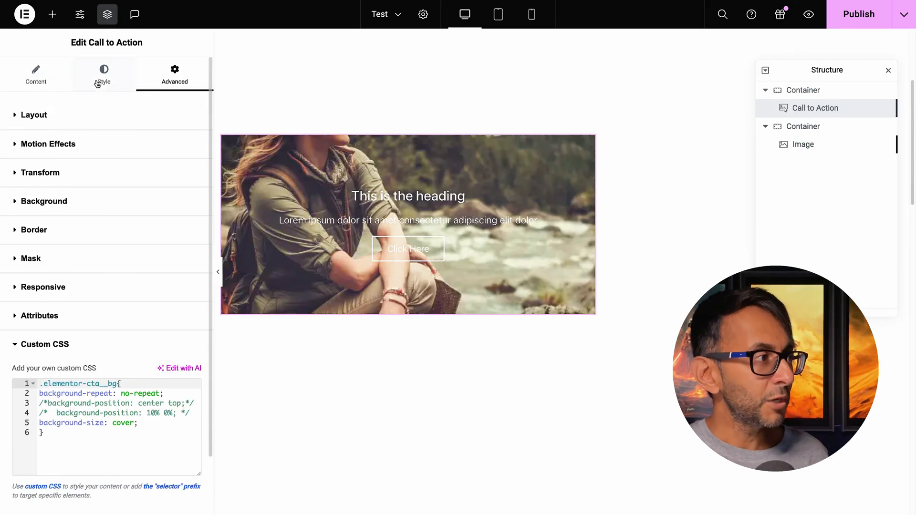
# - Reveal the Call to Action's custom CSS with both background-position rules commented out
pyautogui.click(35, 75)
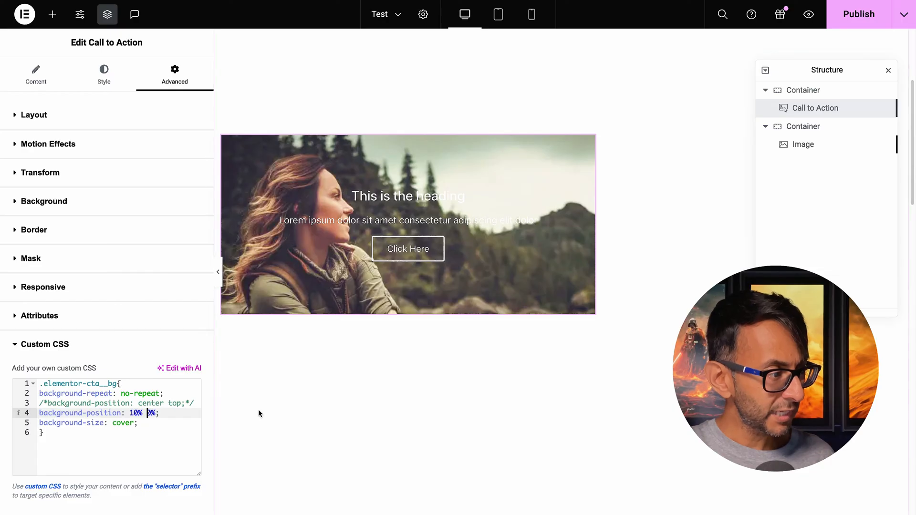
# - Return to the Call to Action's box style settings, height still 300 px
pyautogui.write('100%')
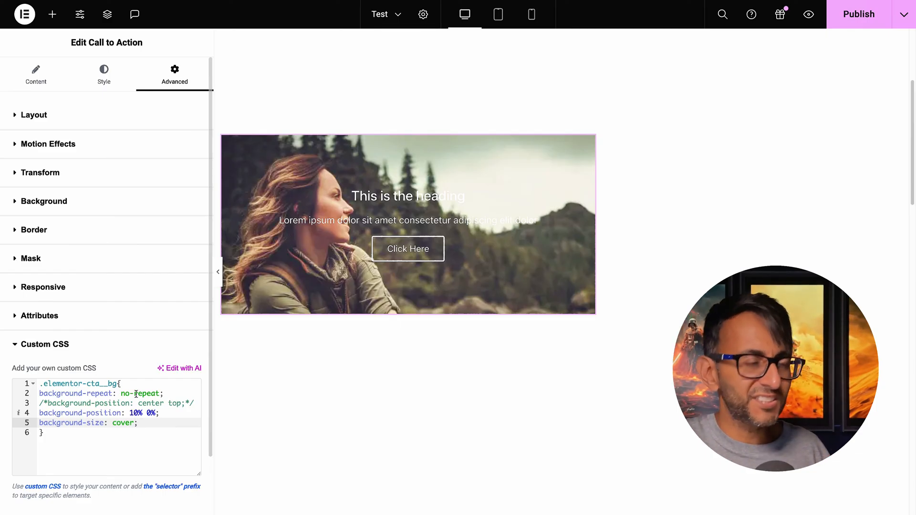
pyautogui.click(103, 75)
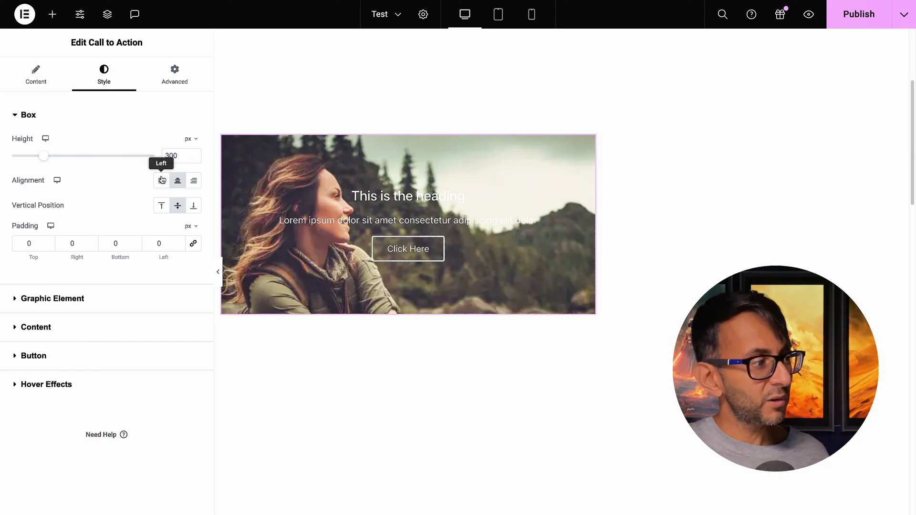
# - Reach the custom CSS and use background-position: center top, 10% 0% rule commented out
pyautogui.click(174, 68)
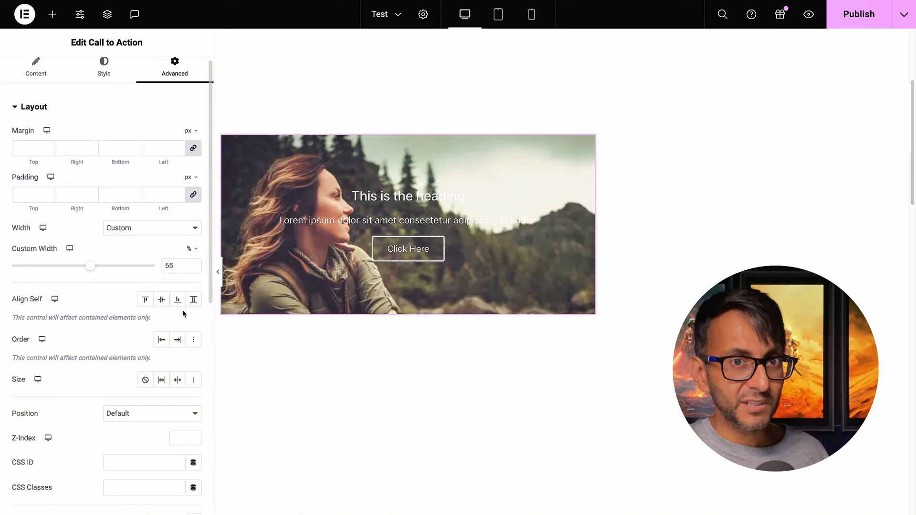
pyautogui.moveTo(162, 339)
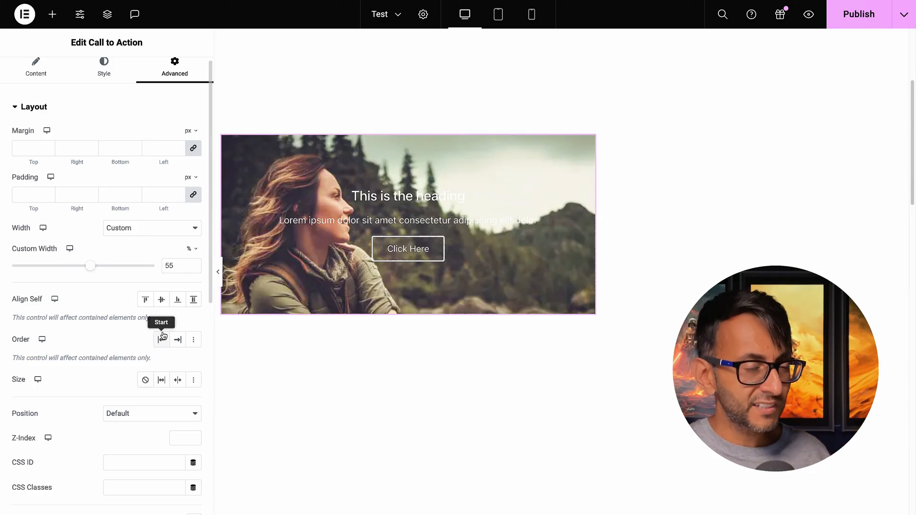
pyautogui.moveTo(114, 325)
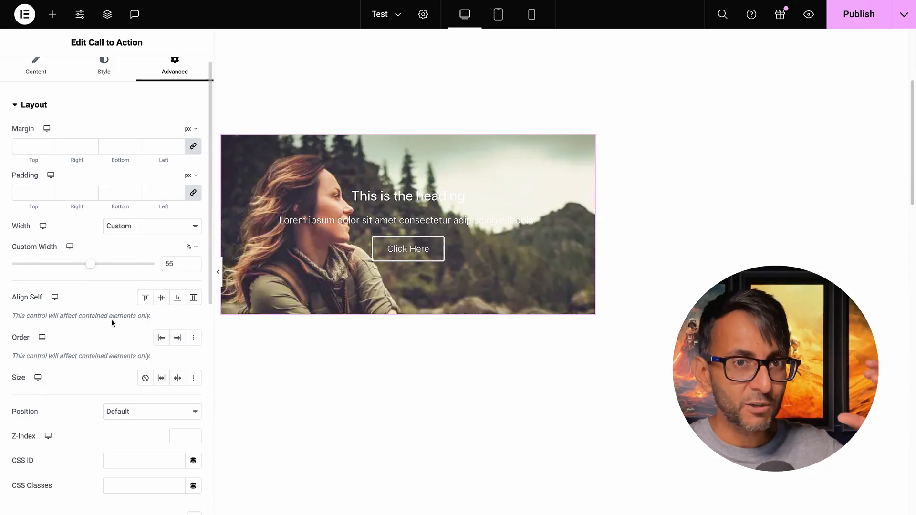
pyautogui.click(34, 105)
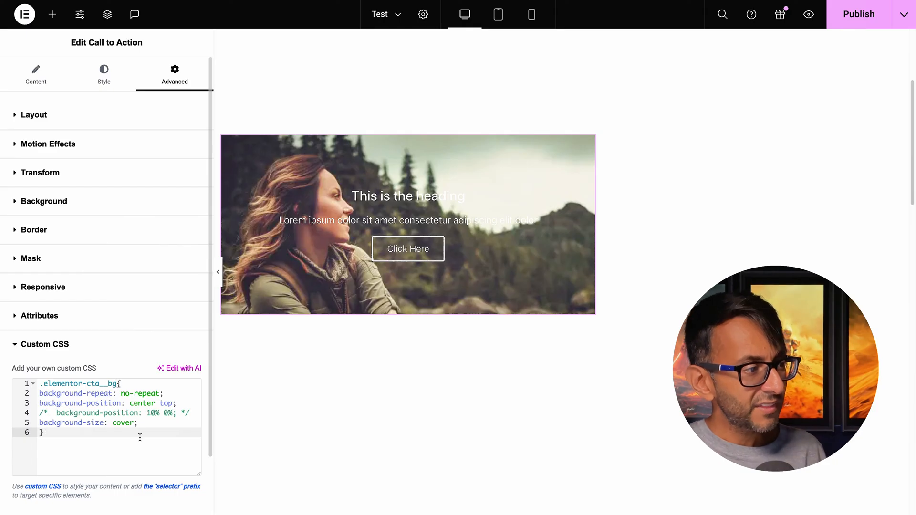